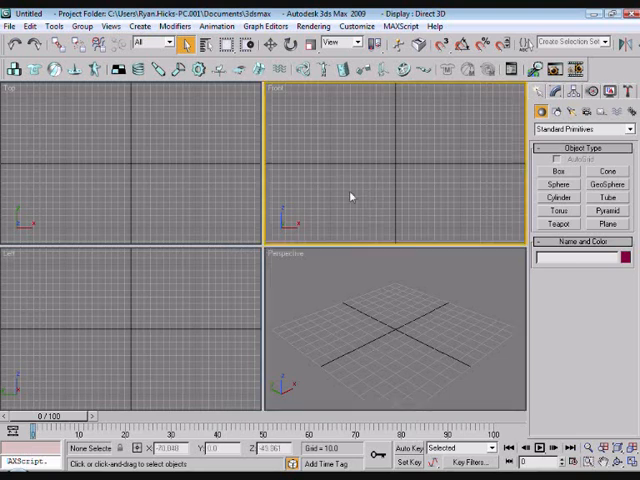
{"action": "mouse_move", "coordinate": [304, 216]}
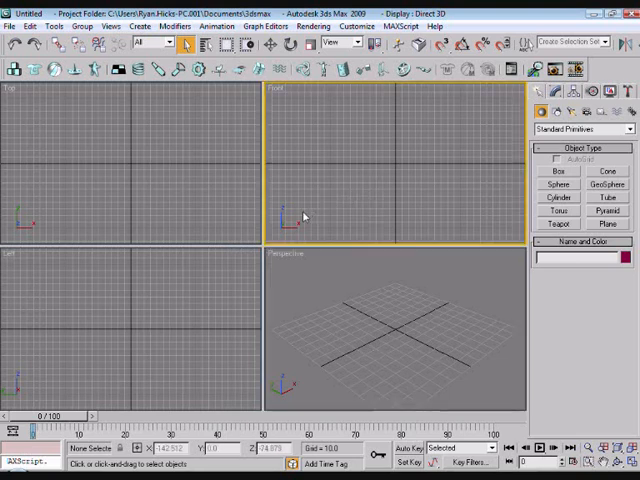
Play the '3ds max Ball vs Wall (Reactor)' video and jump around its seek bar
{"action": "left_click", "coordinate": [350, 320]}
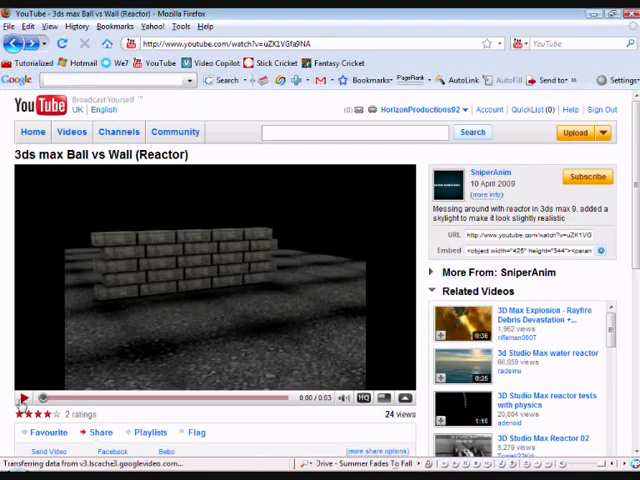
{"action": "left_click", "coordinate": [22, 398]}
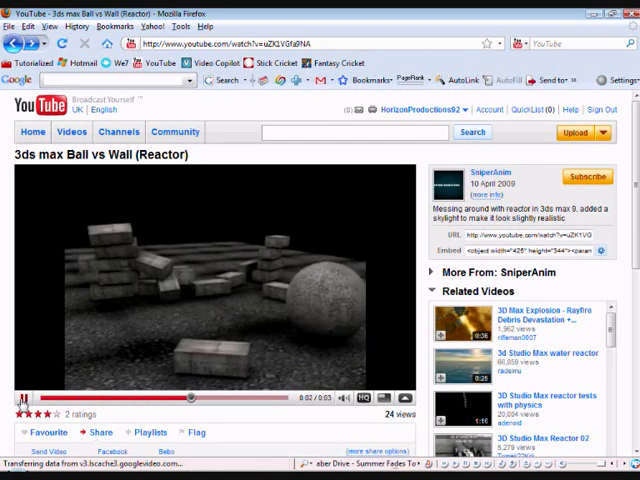
{"action": "left_click", "coordinate": [20, 396]}
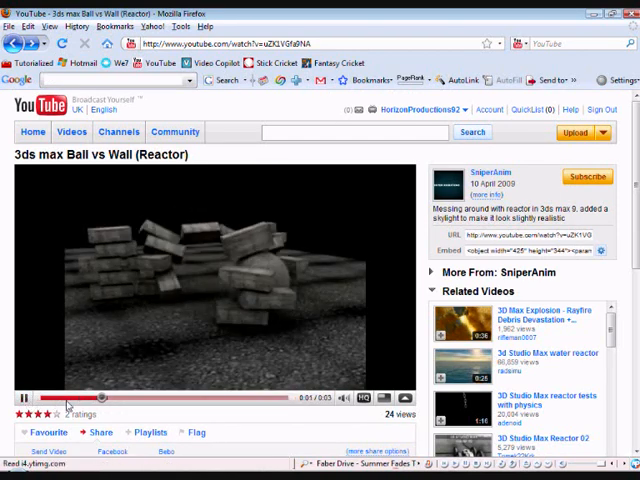
{"action": "left_click", "coordinate": [20, 396]}
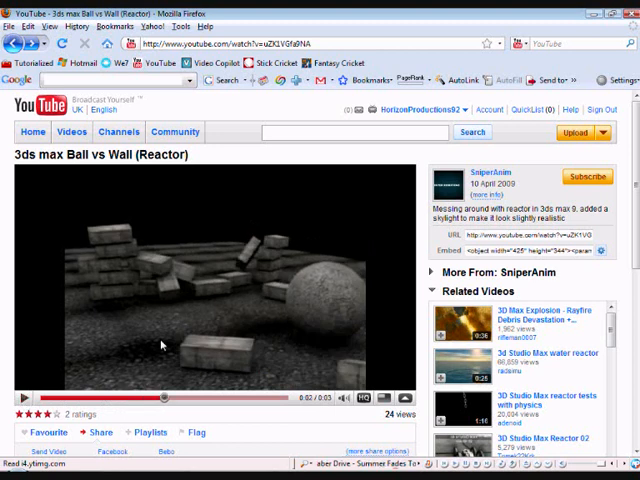
{"action": "mouse_move", "coordinate": [100, 252]}
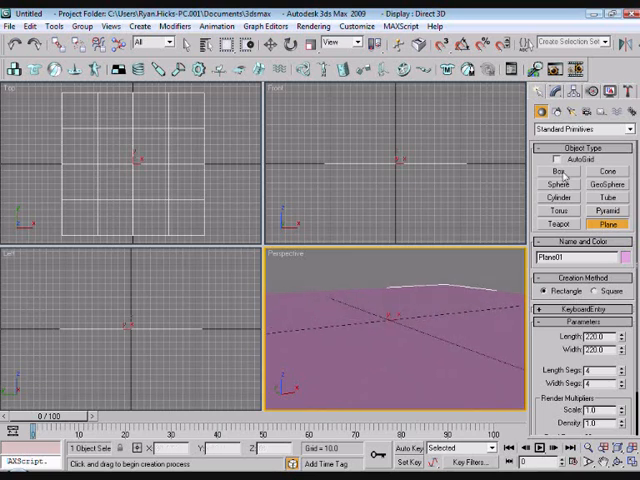
Draw a long brick-shaped box in the Top view and select its Length value to edit
{"action": "left_click", "coordinate": [568, 172]}
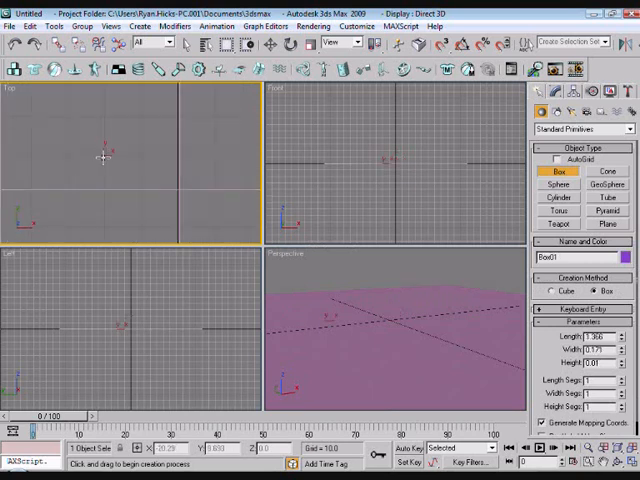
{"action": "left_click_drag", "start_coordinate": [104, 160], "coordinate": [178, 190]}
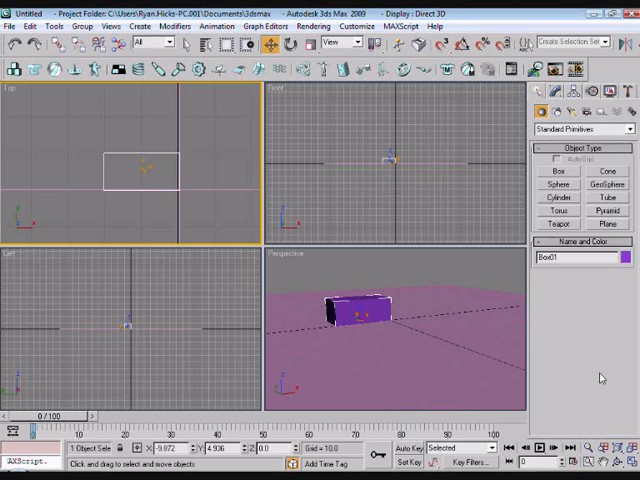
{"action": "left_click", "coordinate": [546, 92]}
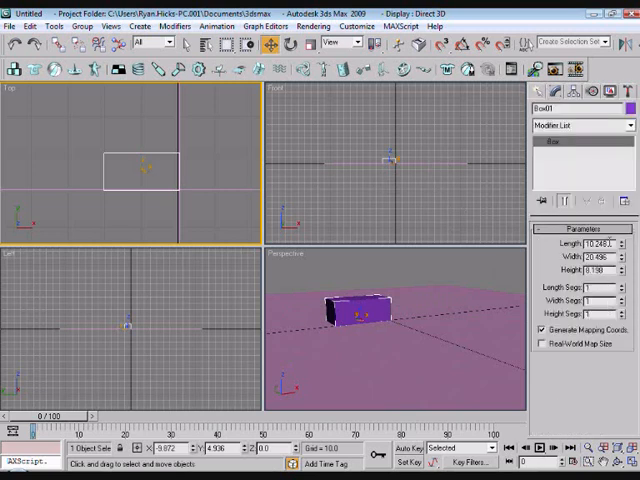
{"action": "triple_click", "coordinate": [596, 256]}
{"action": "type", "text": "20"}
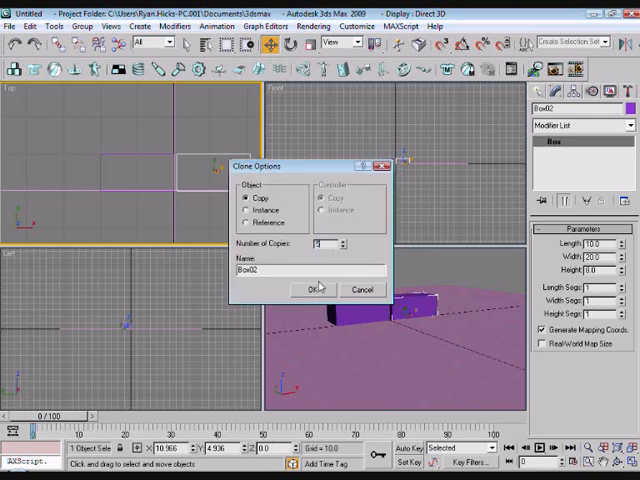
Confirm a Copy in Clone Options to duplicate the brick along the row
{"action": "left_click", "coordinate": [316, 288]}
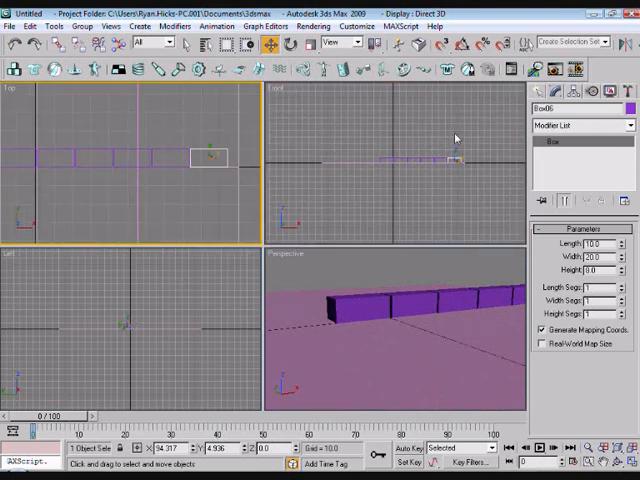
{"action": "mouse_move", "coordinate": [172, 156]}
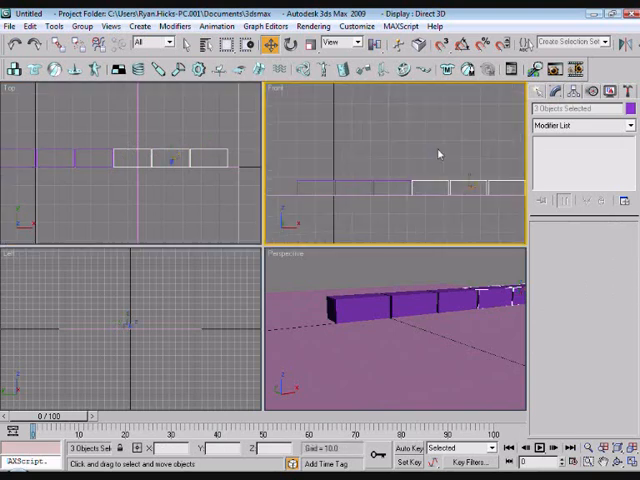
Lift the copied row onto the first and offset it sideways to stagger the bricks
{"action": "left_click_drag", "start_coordinate": [470, 188], "coordinate": [470, 170]}
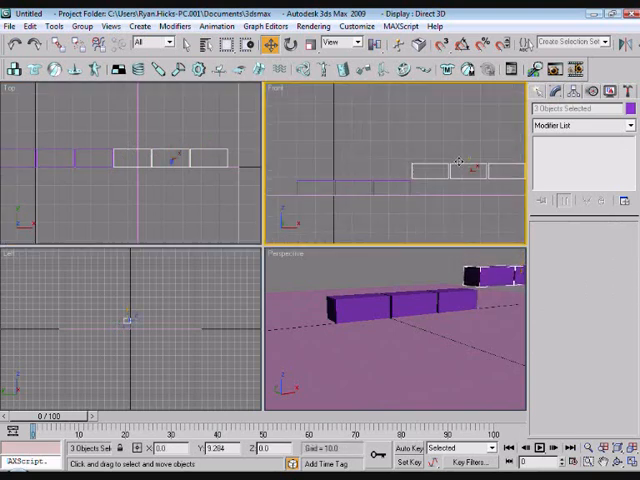
{"action": "left_click_drag", "start_coordinate": [450, 170], "coordinate": [364, 170]}
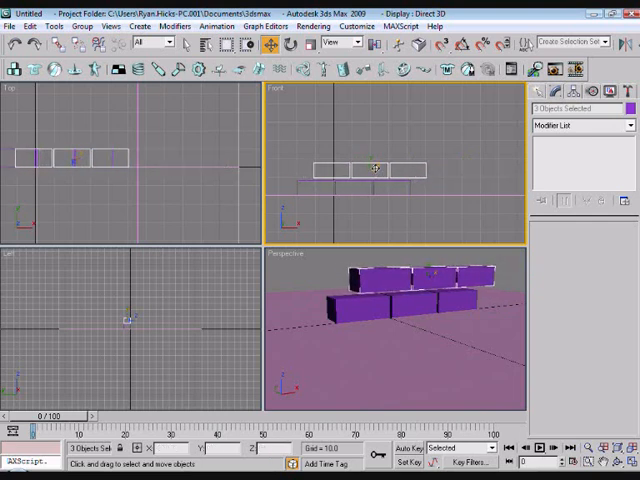
{"action": "left_click_drag", "start_coordinate": [372, 164], "coordinate": [372, 178]}
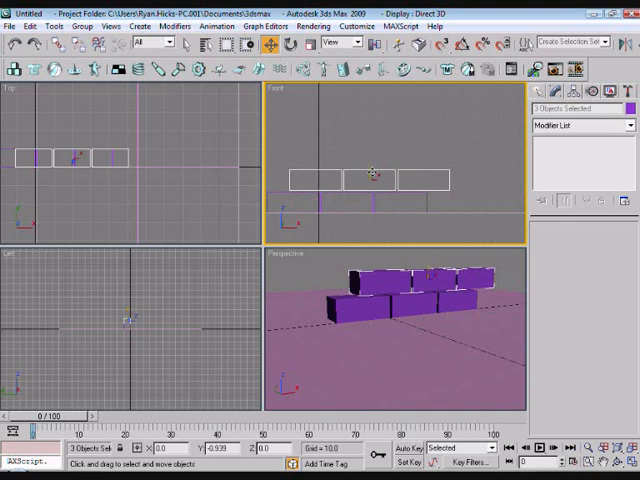
{"action": "left_click_drag", "start_coordinate": [372, 184], "coordinate": [388, 156]}
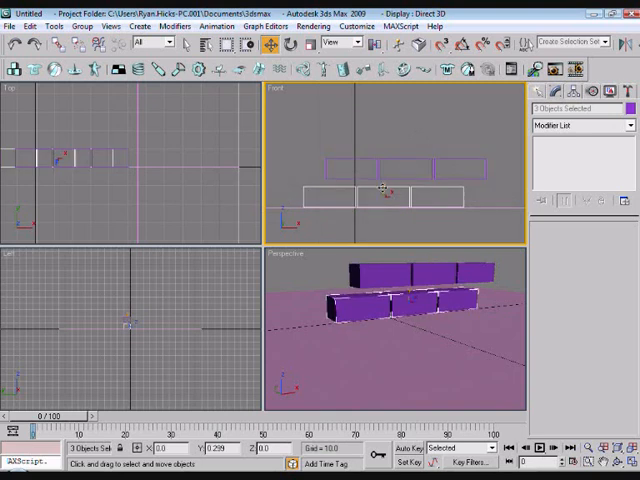
{"action": "left_click_drag", "start_coordinate": [378, 190], "coordinate": [396, 152]}
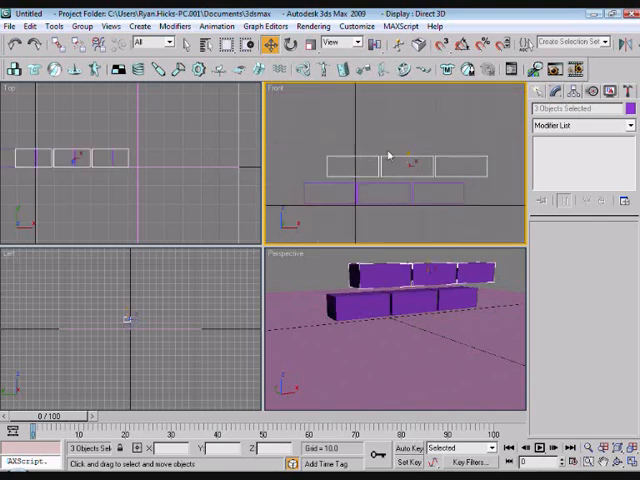
{"action": "left_click_drag", "start_coordinate": [404, 168], "coordinate": [404, 162]}
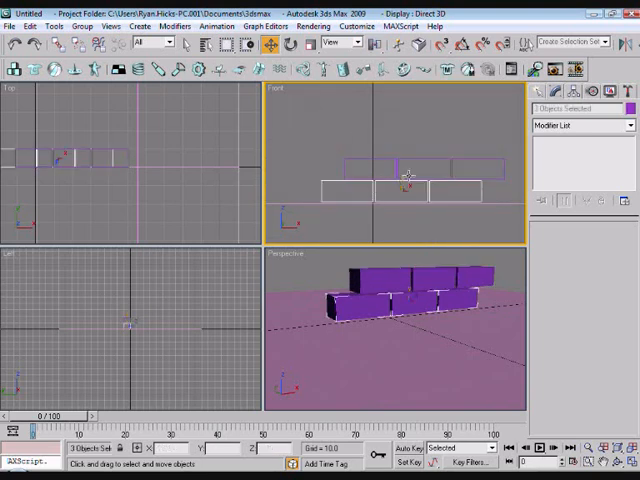
Shift-move both rows upward and confirm the copies to raise the wall several courses
{"action": "left_click_drag", "start_coordinate": [390, 190], "coordinate": [390, 140]}
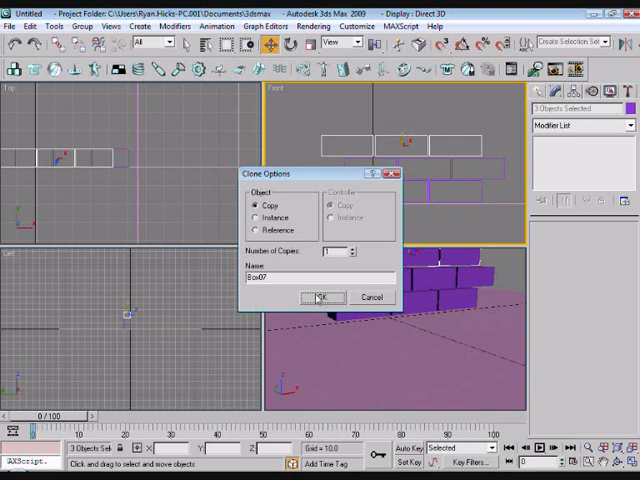
{"action": "left_click", "coordinate": [318, 296]}
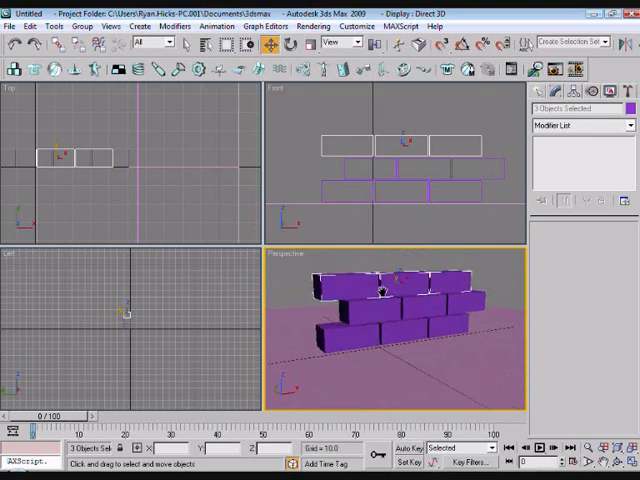
{"action": "left_click", "coordinate": [378, 168]}
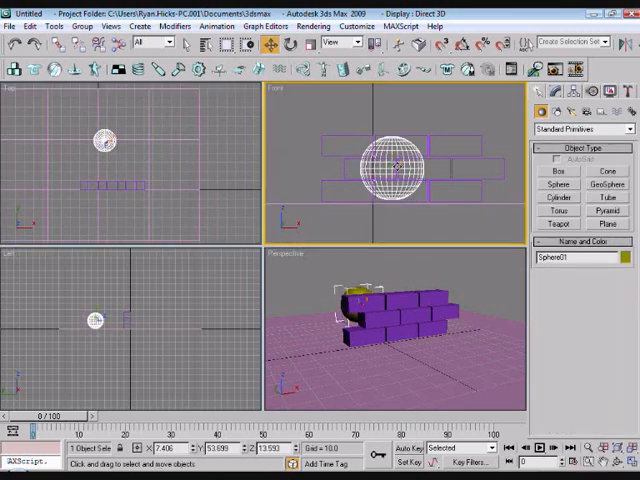
Drag out a sphere in the Top viewport beside the wall and finish placing it
{"action": "left_click_drag", "start_coordinate": [390, 168], "coordinate": [410, 164]}
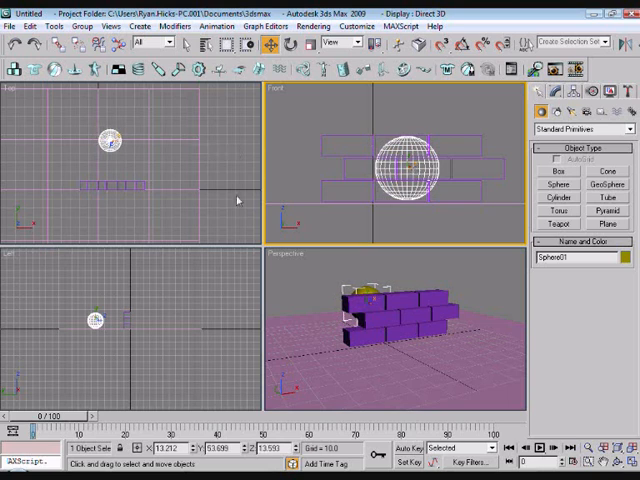
{"action": "left_click", "coordinate": [288, 42]}
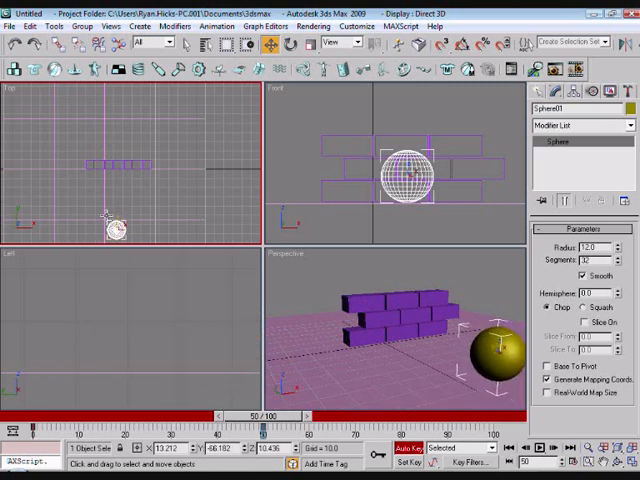
{"action": "mouse_move", "coordinate": [384, 272]}
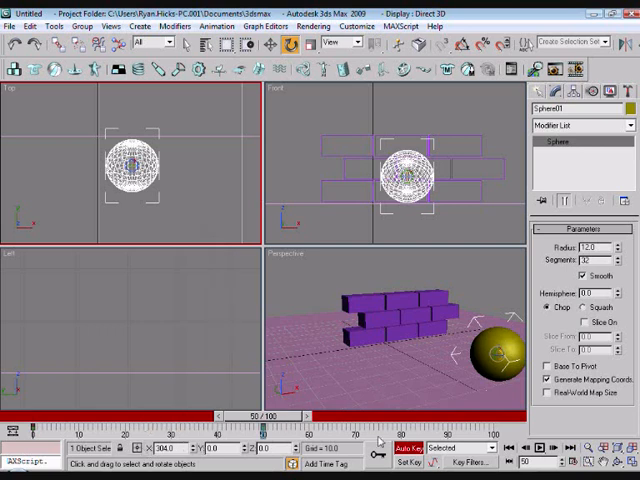
Move the sphere along its path at the later frame so it overlaps the wall
{"action": "left_click_drag", "start_coordinate": [264, 416], "coordinate": [110, 416]}
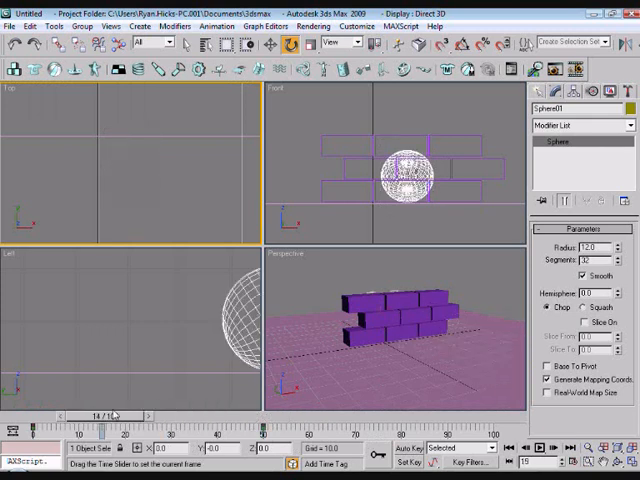
Return to frame 0 and reposition the sphere in the Top and Left viewports
{"action": "left_click_drag", "start_coordinate": [104, 412], "coordinate": [210, 412]}
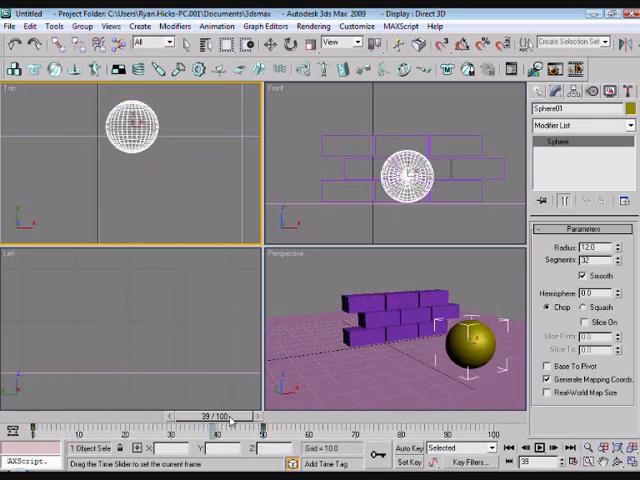
{"action": "left_click_drag", "start_coordinate": [230, 424], "coordinate": [218, 424]}
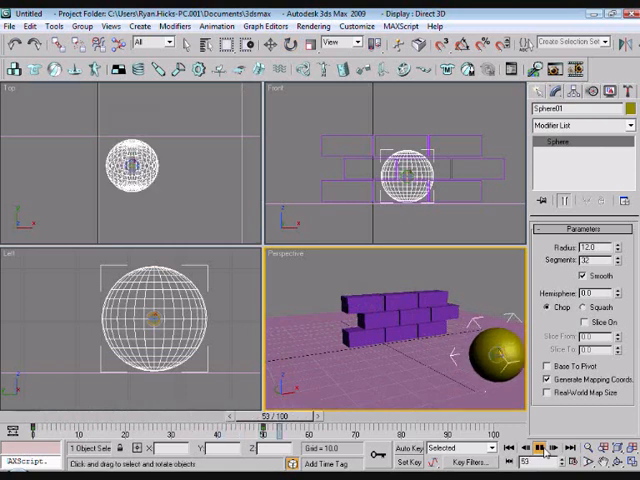
{"action": "left_click_drag", "start_coordinate": [280, 416], "coordinate": [210, 416]}
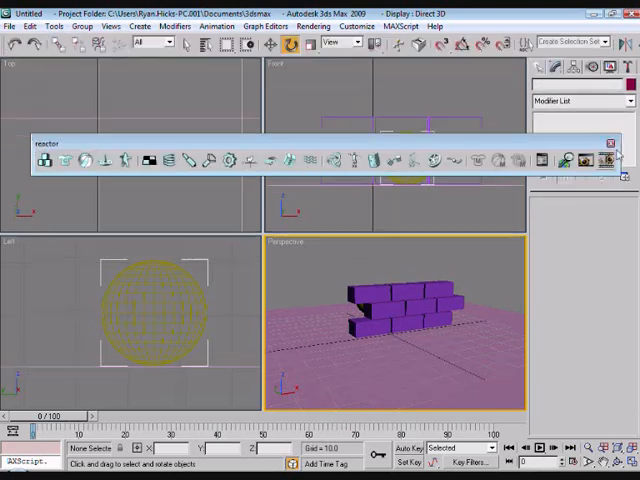
Dock the floating reactor toolbar at the window edge
{"action": "left_click", "coordinate": [356, 26]}
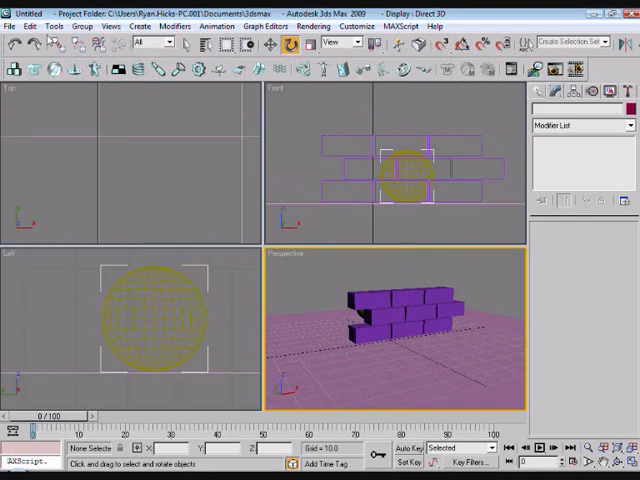
{"action": "mouse_move", "coordinate": [12, 70]}
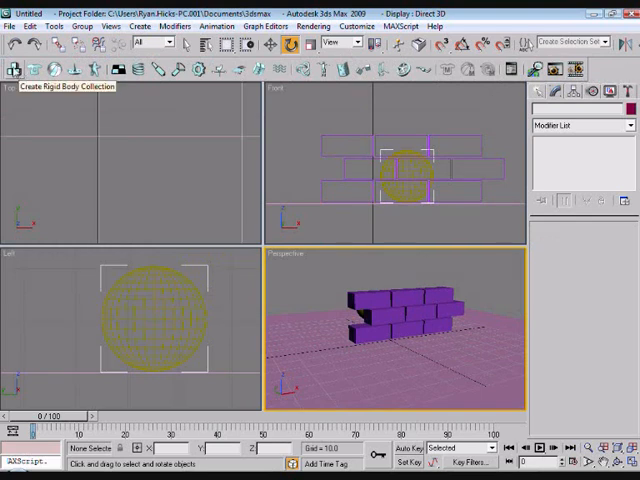
Create a Rigid Body Collection, add all listed objects, then select the ground plane
{"action": "left_click", "coordinate": [14, 70]}
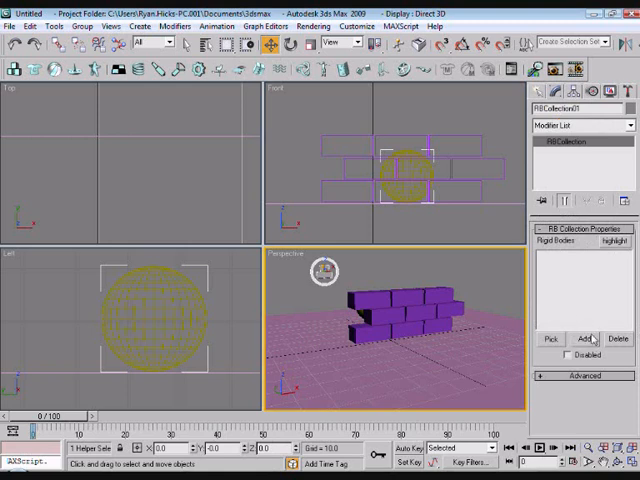
{"action": "left_click", "coordinate": [584, 338]}
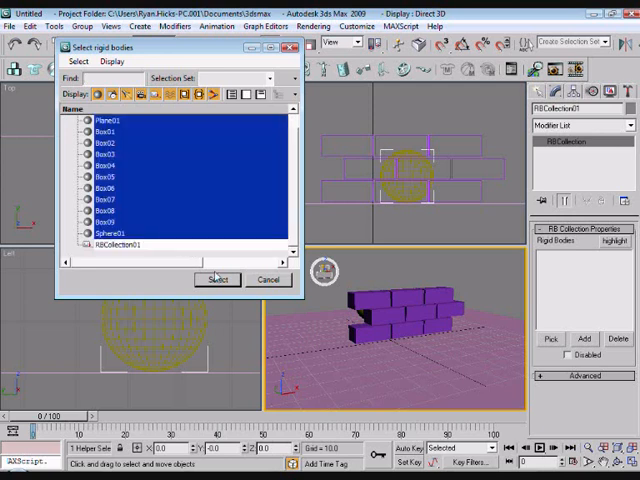
{"action": "left_click", "coordinate": [216, 280]}
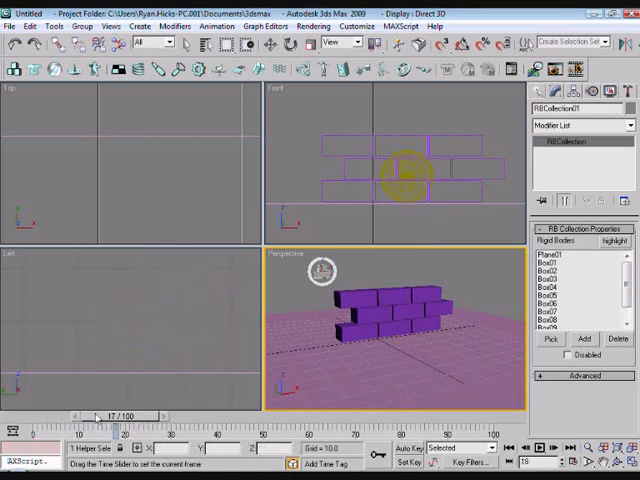
{"action": "left_click_drag", "start_coordinate": [100, 416], "coordinate": [30, 416]}
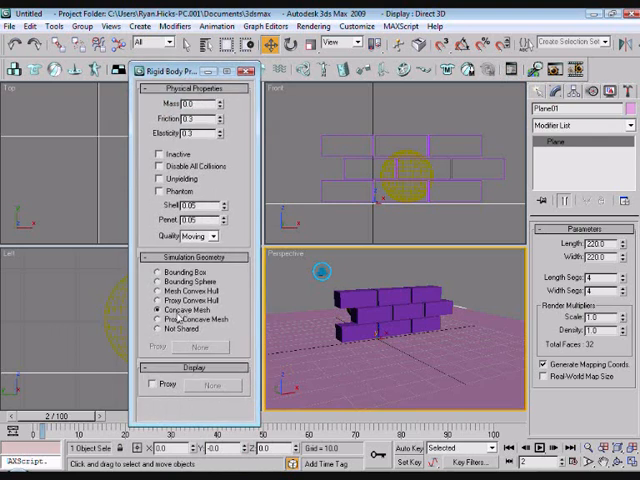
Mark Plane01 inactive, edit its mass value, and dismiss the rigid body properties
{"action": "left_click", "coordinate": [160, 154]}
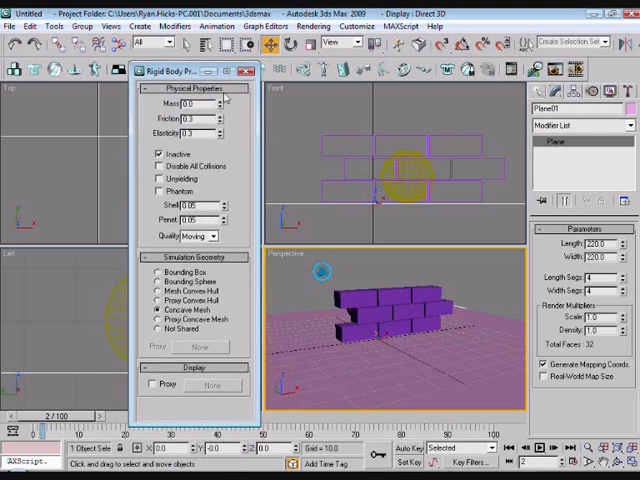
{"action": "triple_click", "coordinate": [196, 132]}
{"action": "type", "text": "0"}
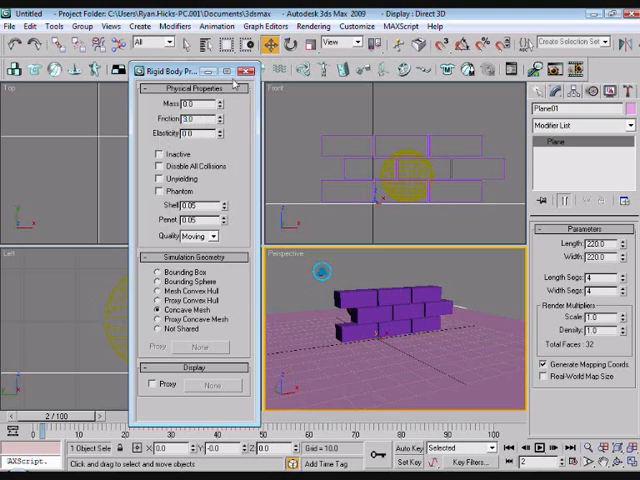
{"action": "left_click", "coordinate": [244, 68]}
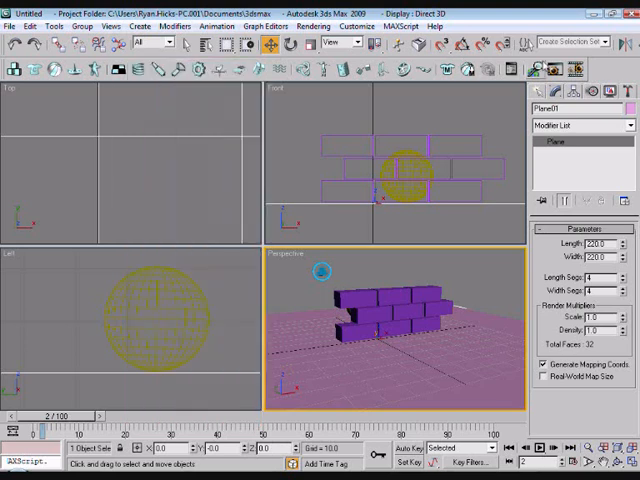
{"action": "mouse_move", "coordinate": [184, 268]}
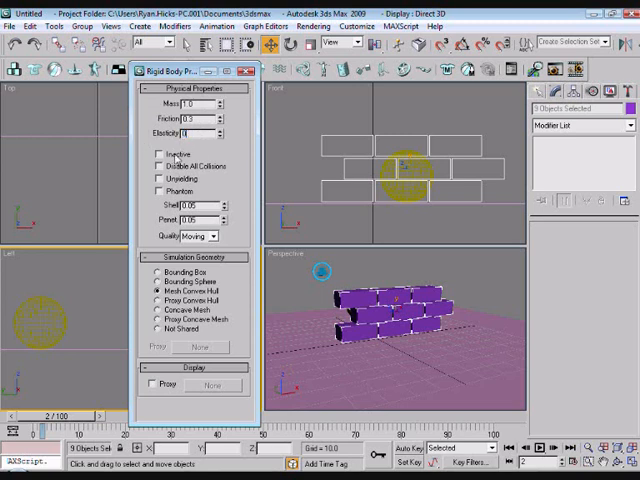
Give the wall bricks Mesh Convex Hull simulation geometry and box-select the brick boxes
{"action": "left_click", "coordinate": [160, 152]}
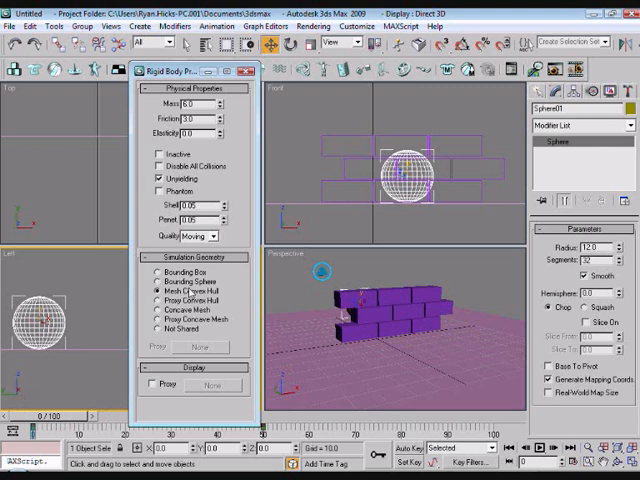
{"action": "left_click_drag", "start_coordinate": [184, 70], "coordinate": [300, 80]}
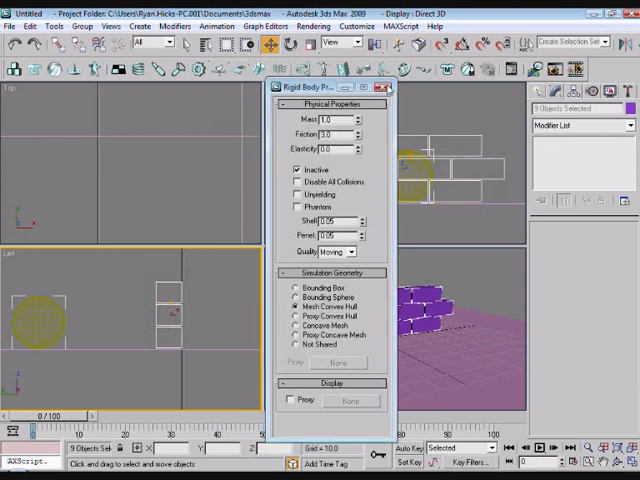
Run the reactor real-time preview of the ball hitting the wall, then close it
{"action": "left_click", "coordinate": [384, 88]}
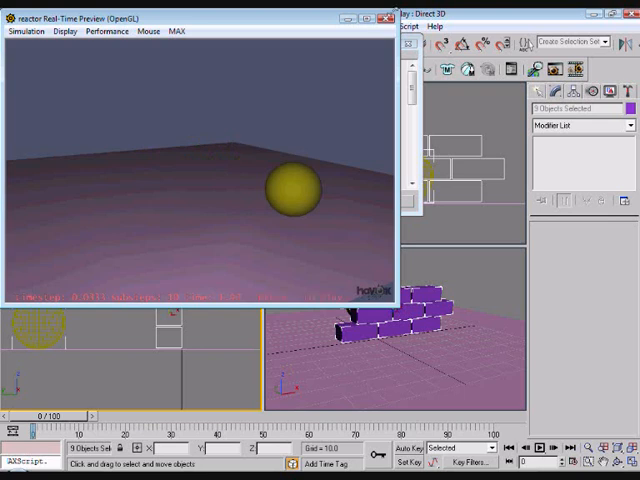
{"action": "left_click", "coordinate": [388, 16]}
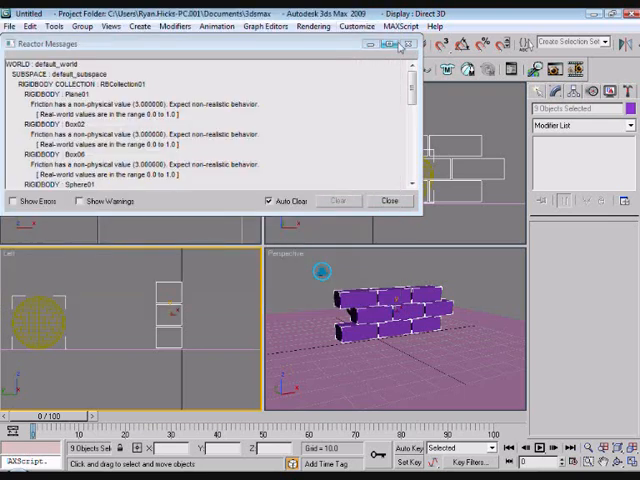